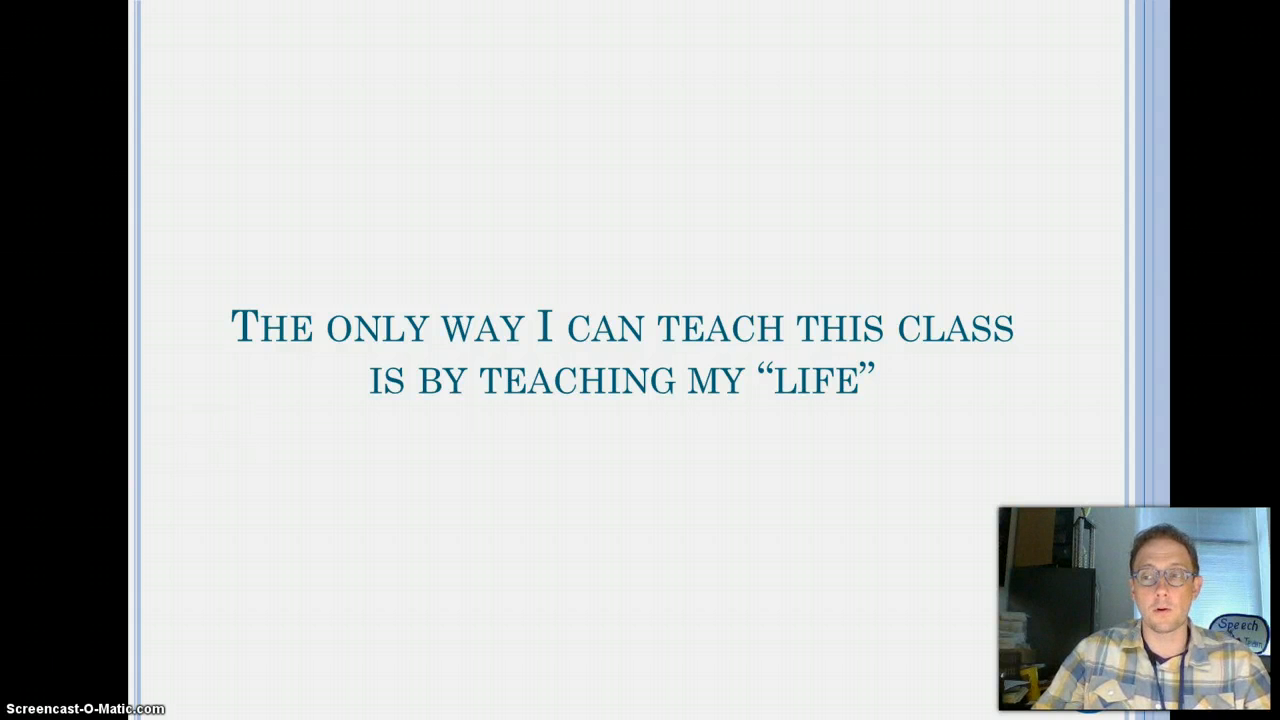
Advance the slideshow through the Open slide and on to the Unknown slide
key(right)
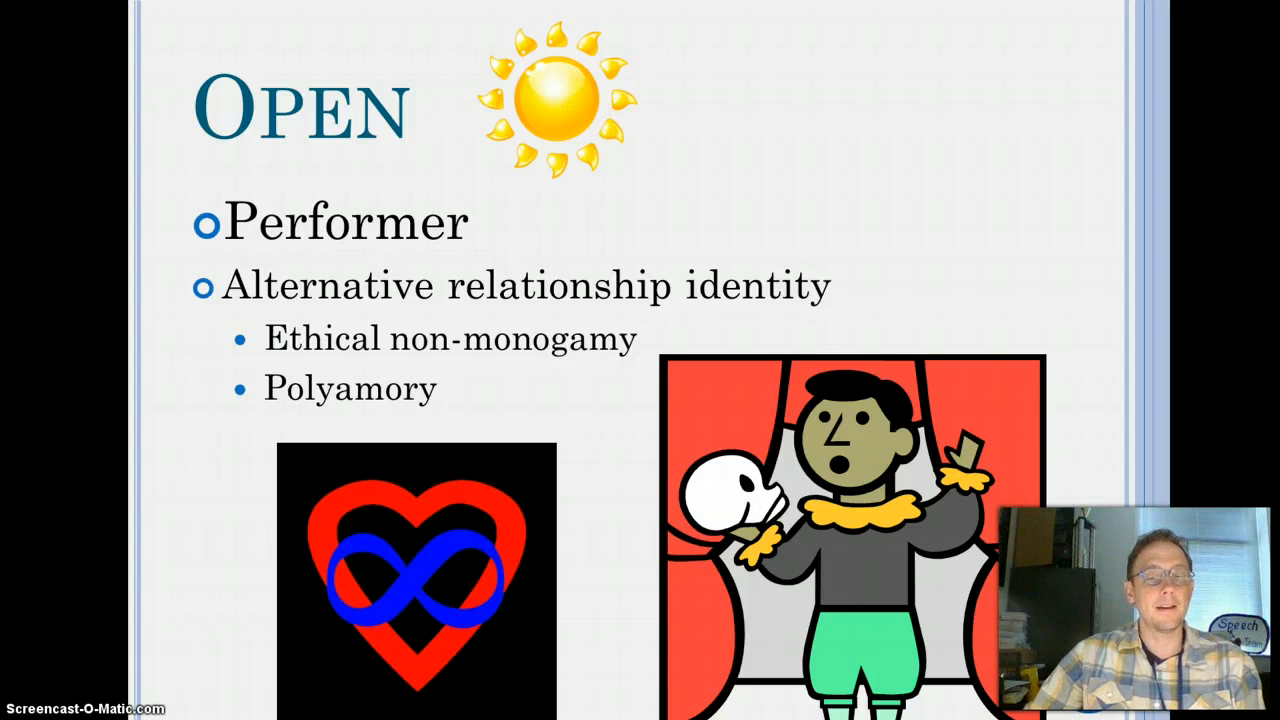
key(right)
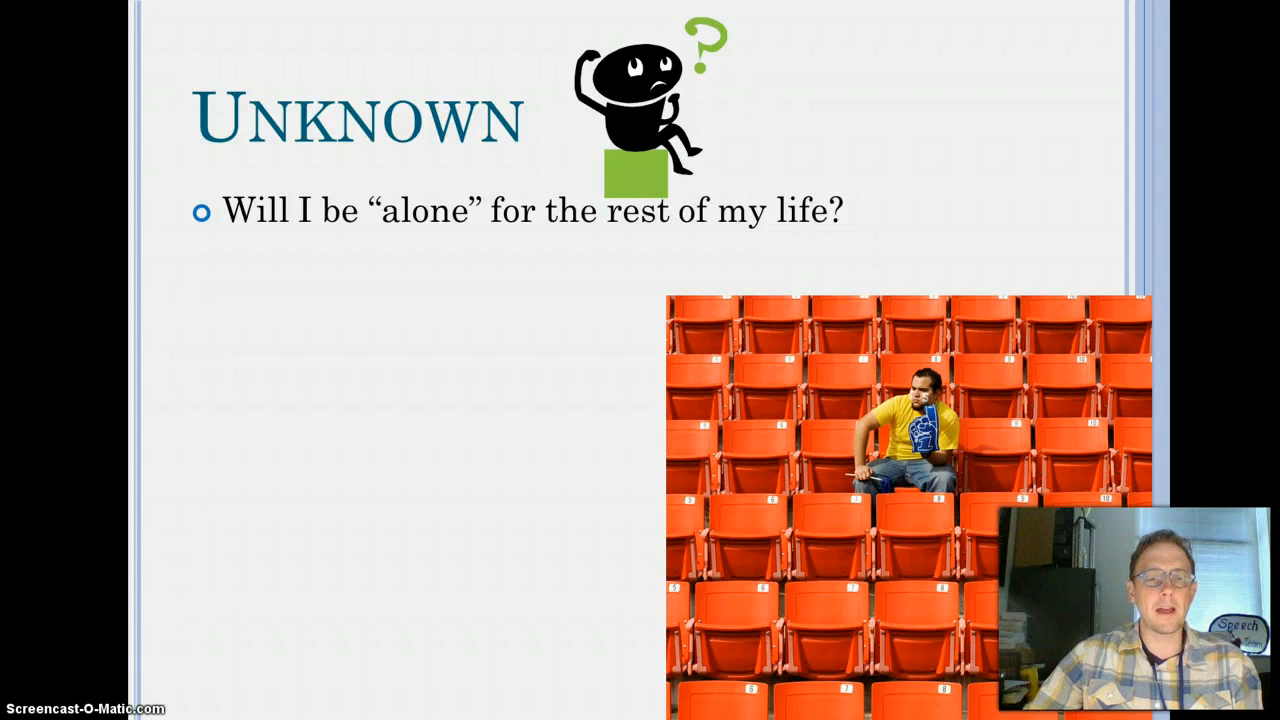
Reveal the second Unknown-slide question about reconnecting with family
key(right)
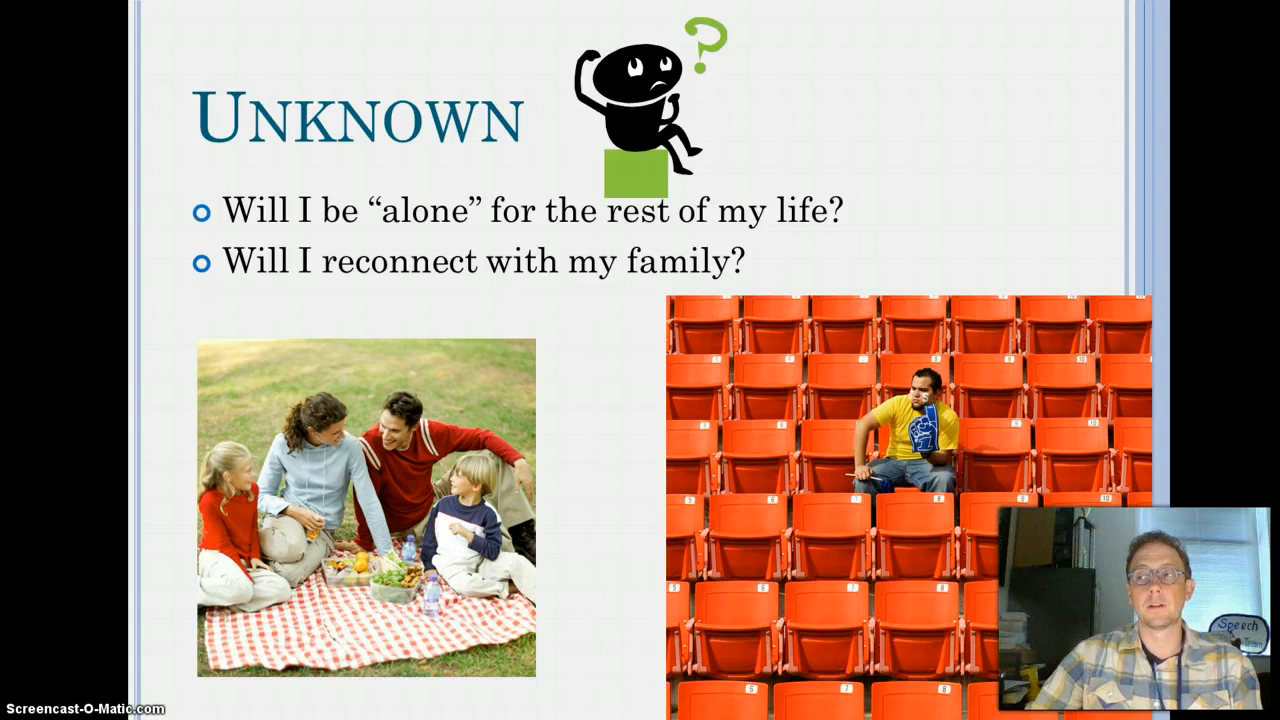
Advance to the slide titled 'My hidden shrinks and my unknown becomes known'
key(right)
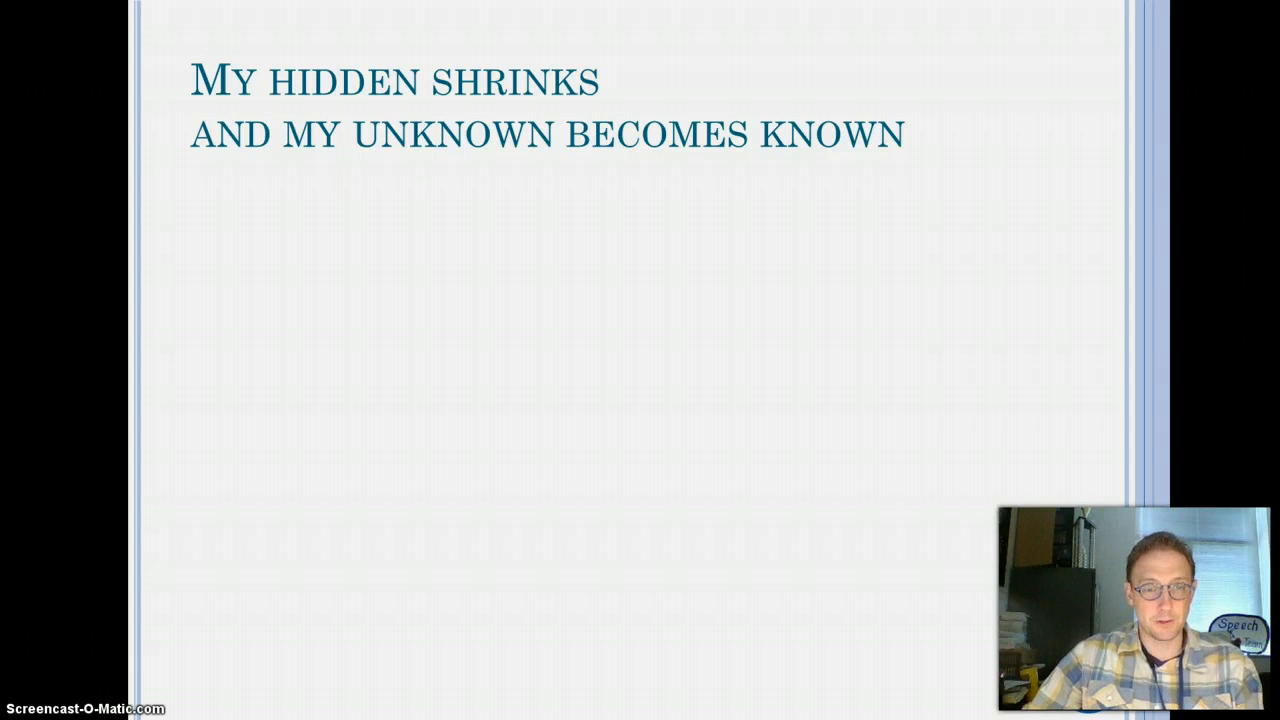